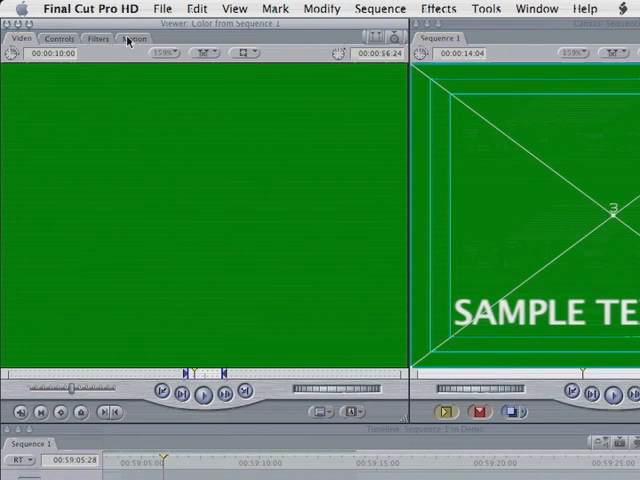
# Step: Show the green matte clip's Motion parameters and adjust a crop slider
pyautogui.click(132, 38)
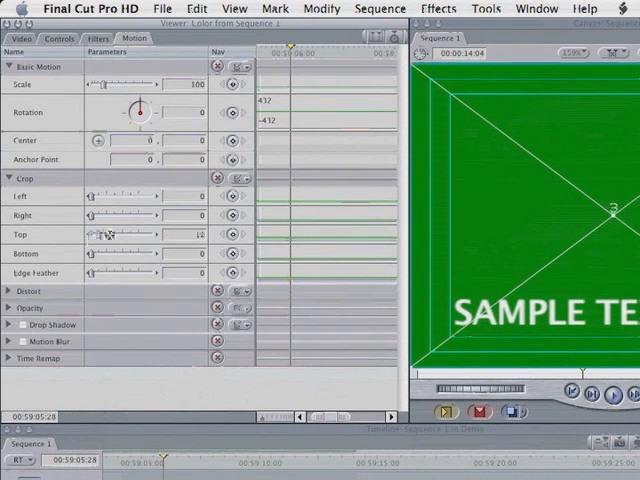
pyautogui.moveTo(100, 234); pyautogui.dragTo(140, 234)
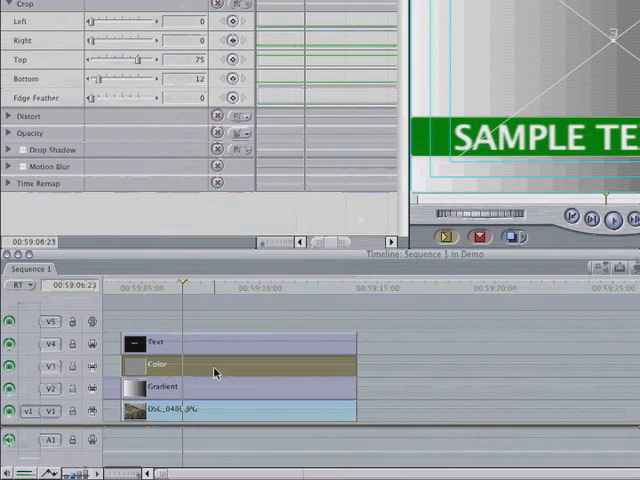
# Step: Set the green bar clip's composite mode to Travel Matte - Luma
pyautogui.rightClick(212, 372)
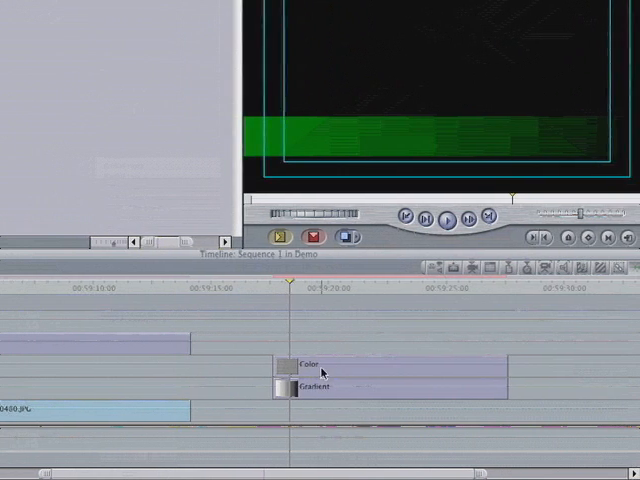
# Step: Select the green bar clip and browse its Composite Mode choices
pyautogui.click(340, 388)
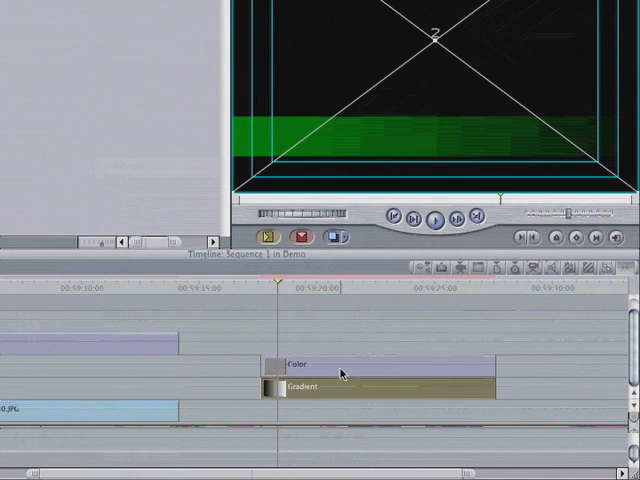
pyautogui.rightClick(340, 372)
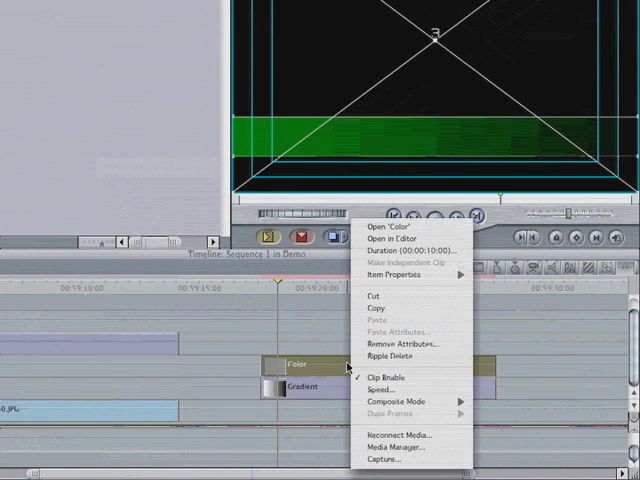
pyautogui.click(398, 400)
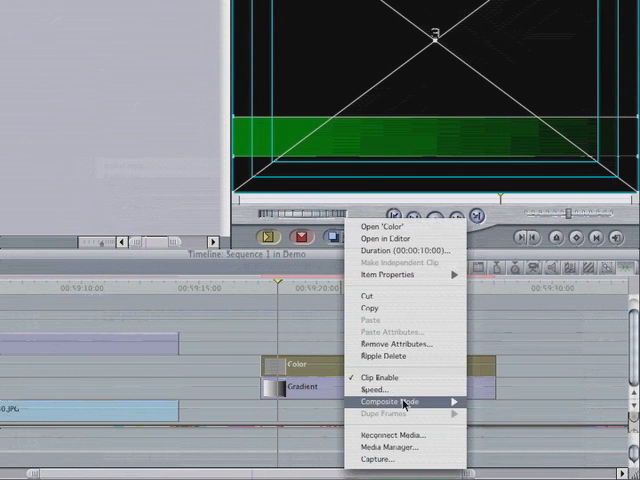
pyautogui.moveTo(378, 332)
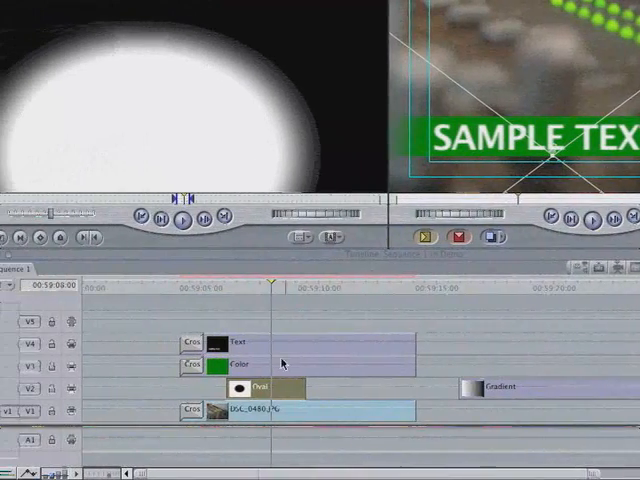
# Step: Reverse the oval matte clip's alpha via Modify > Reverse Alpha
pyautogui.rightClick(212, 364)
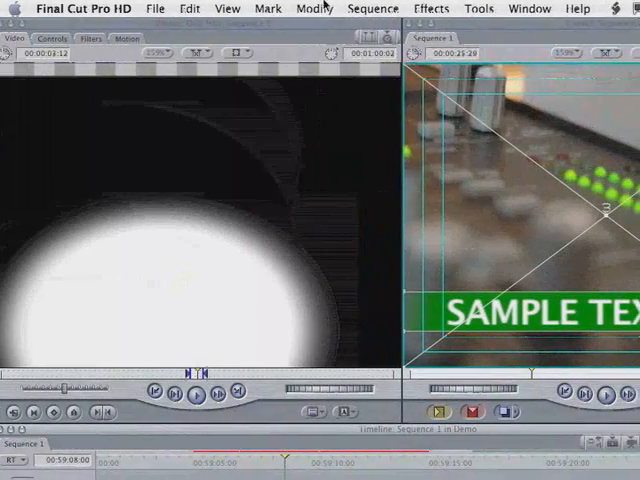
pyautogui.click(312, 8)
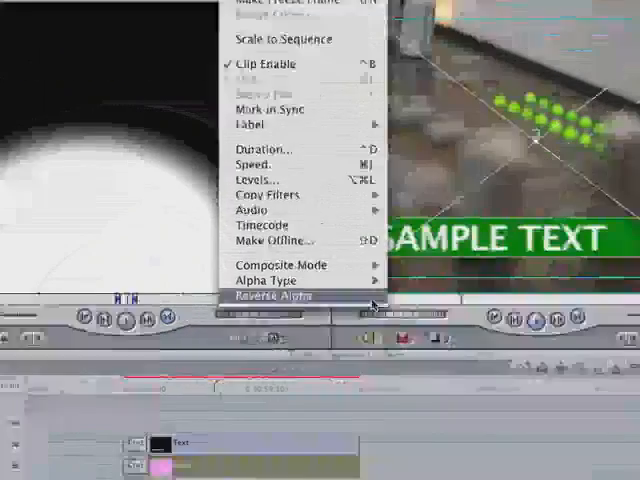